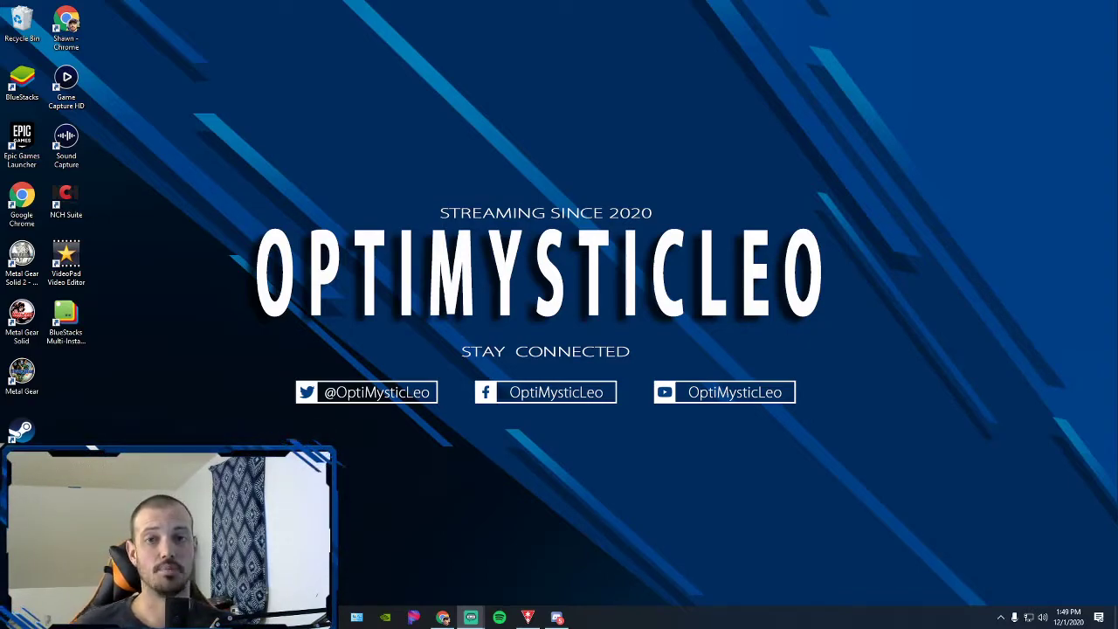
mouse_move(783, 433)
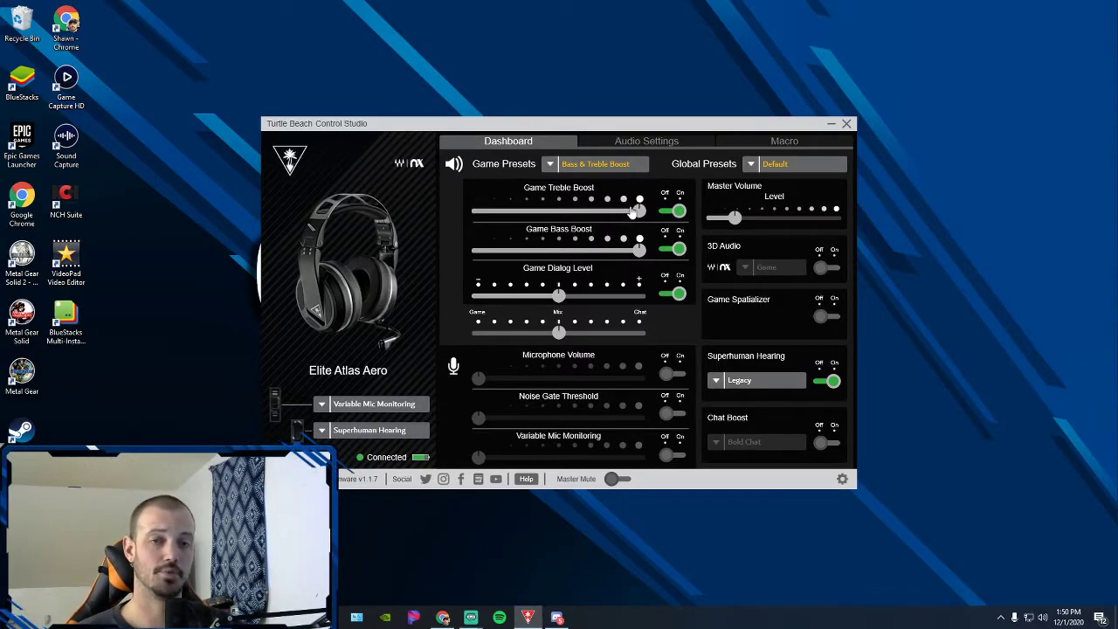
mouse_move(636, 224)
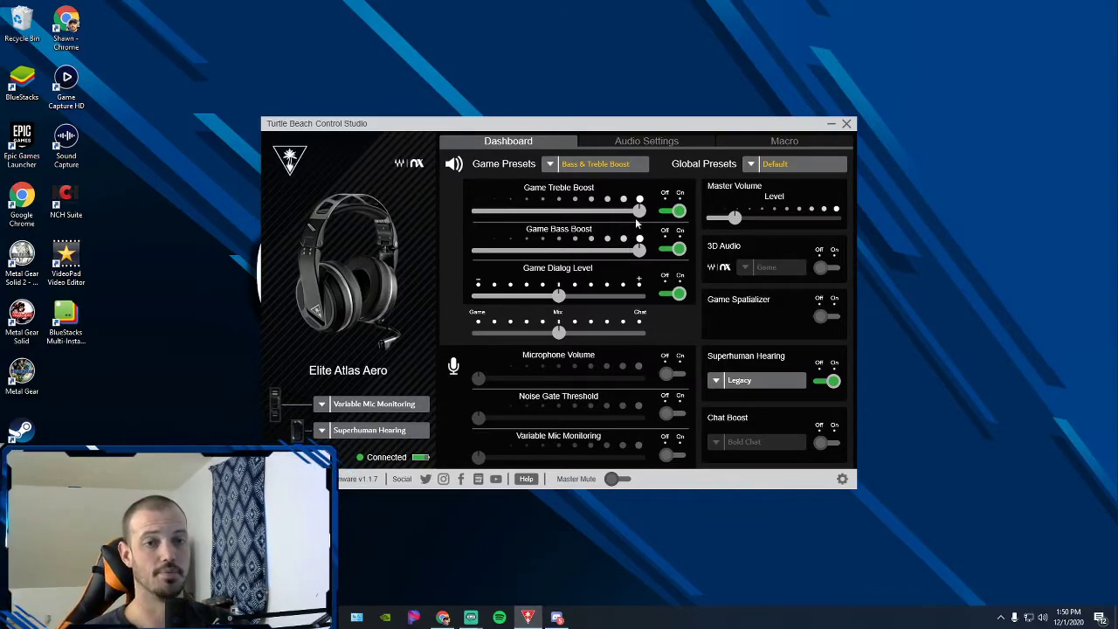
- Show the Control Studio audio settings with the flat Game EQ bands
click(646, 140)
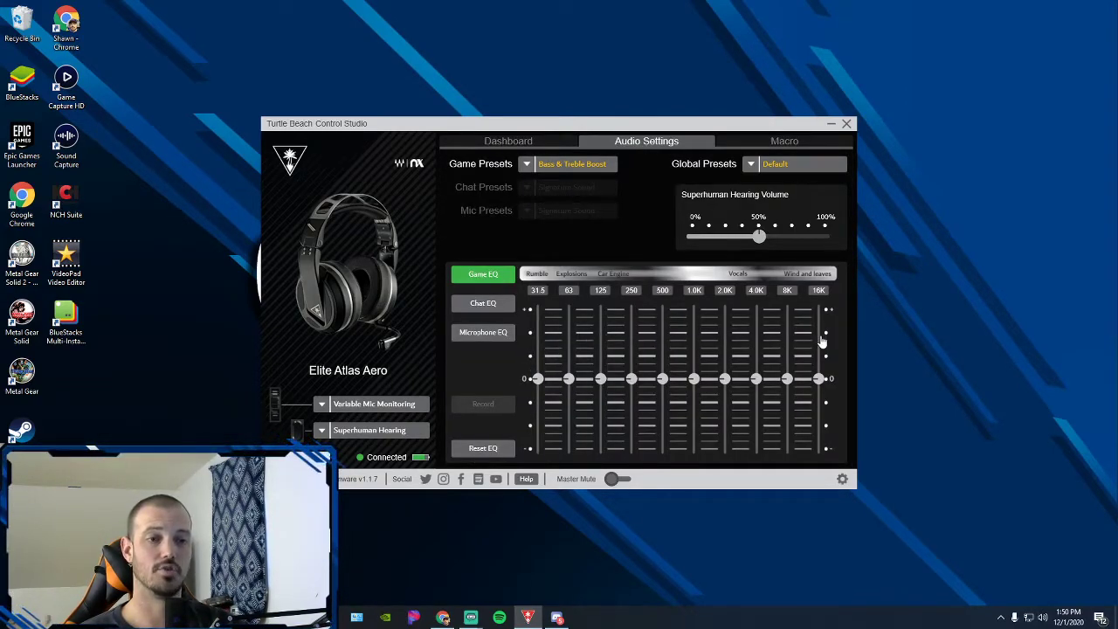
mouse_move(734, 350)
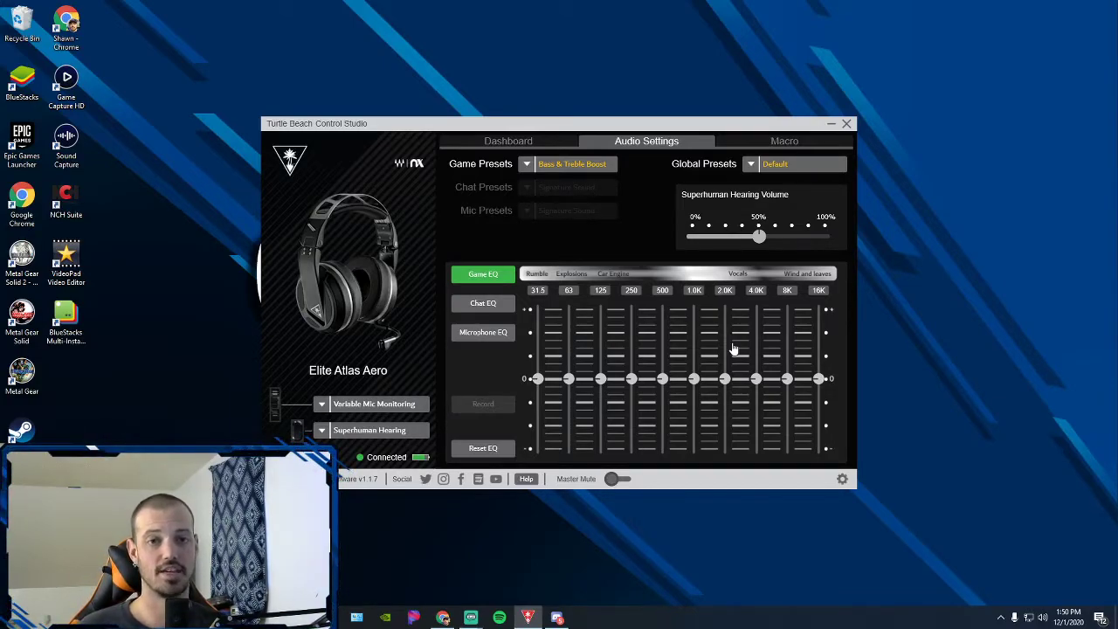
mouse_move(594, 318)
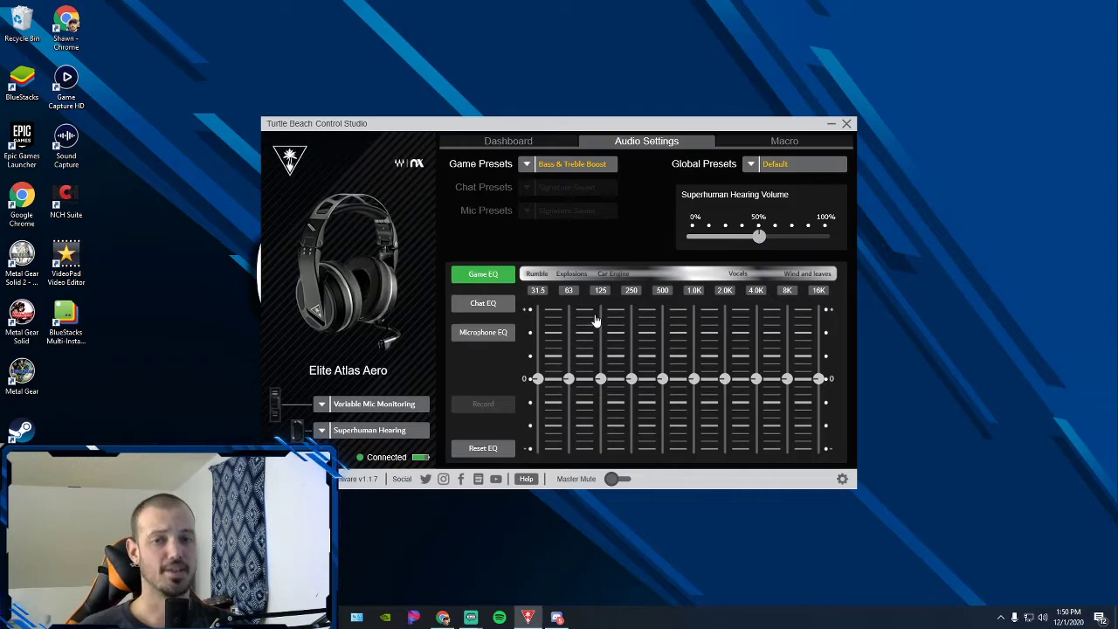
mouse_move(587, 321)
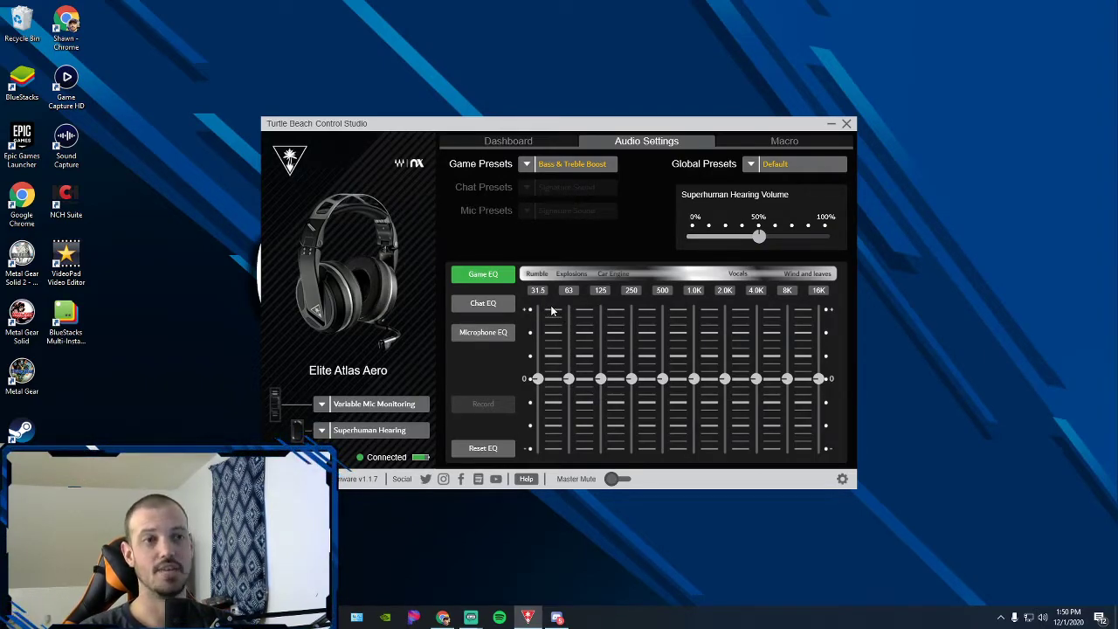
mouse_move(570, 311)
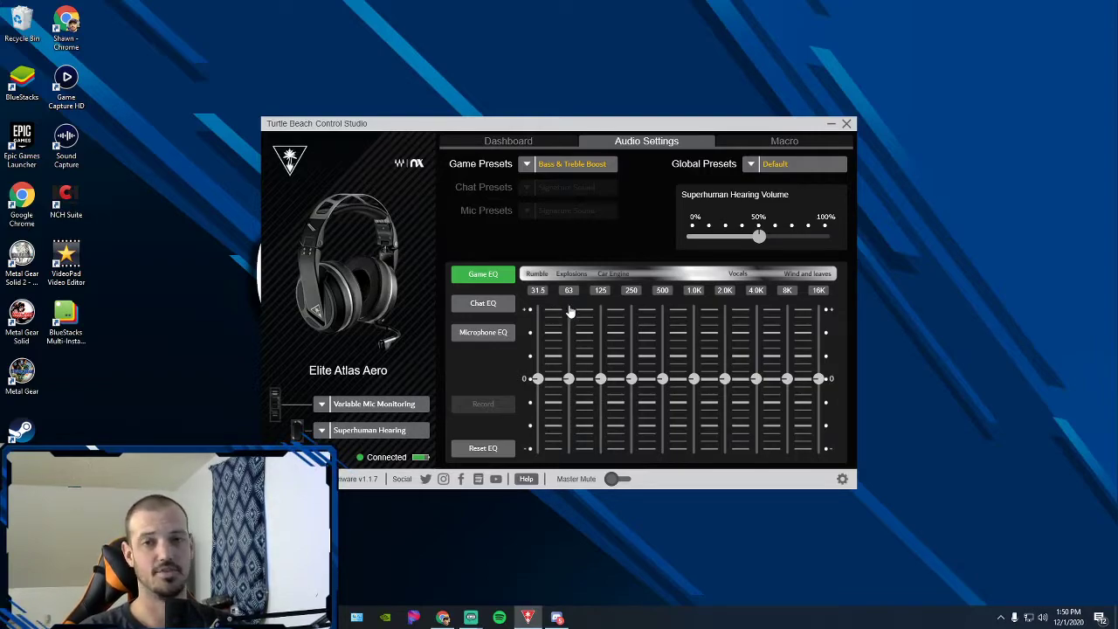
mouse_move(618, 292)
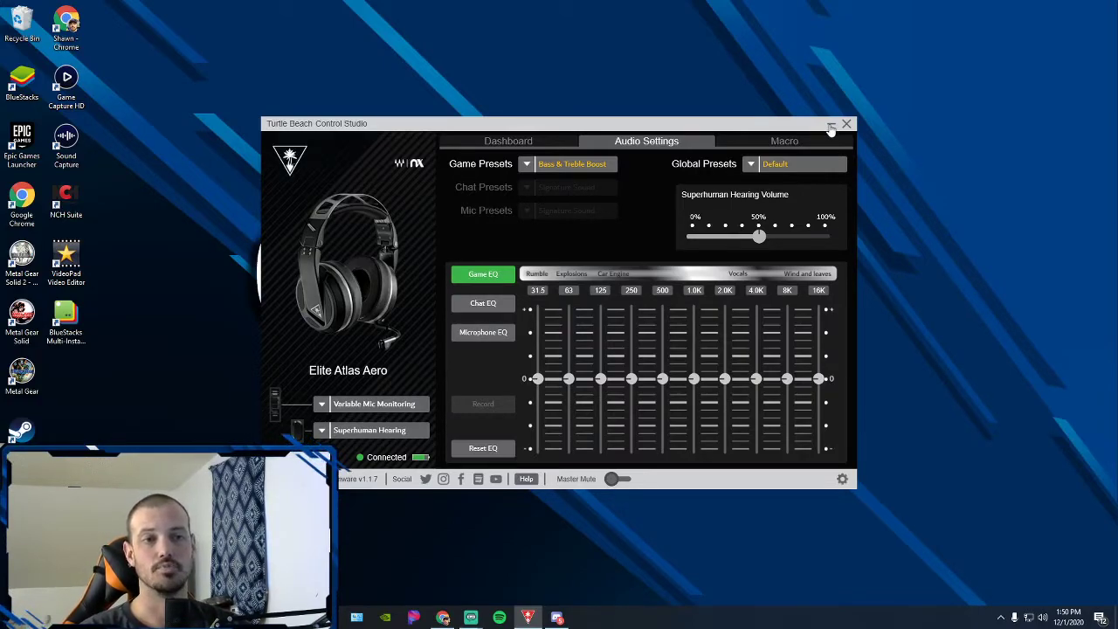
mouse_move(812, 154)
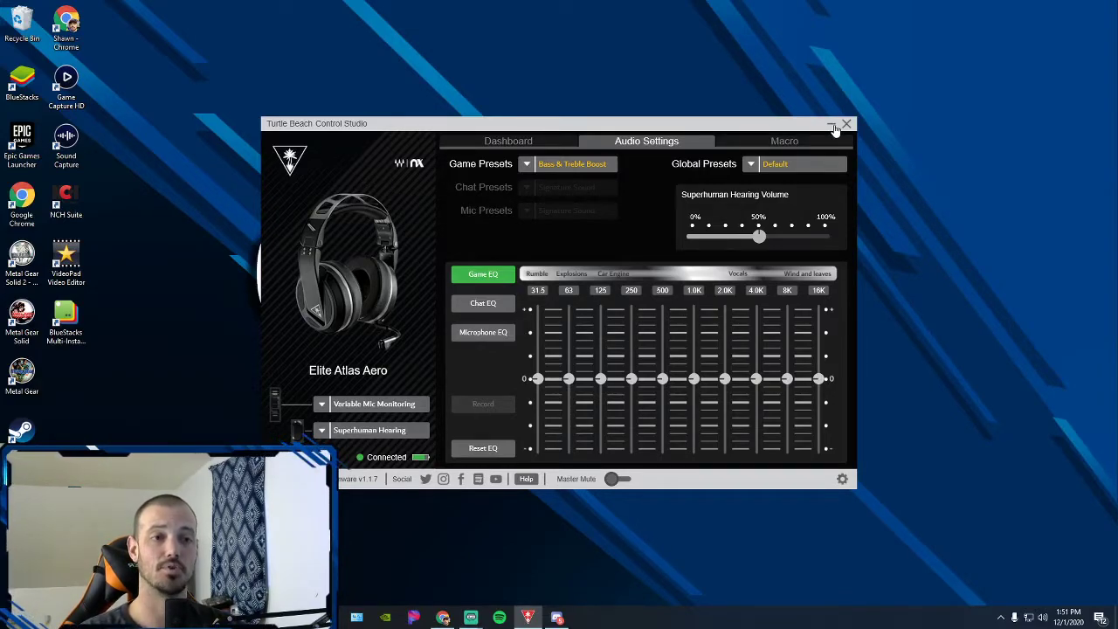
- Close Turtle Beach Control Studio, leaving the equalizer flat
click(831, 124)
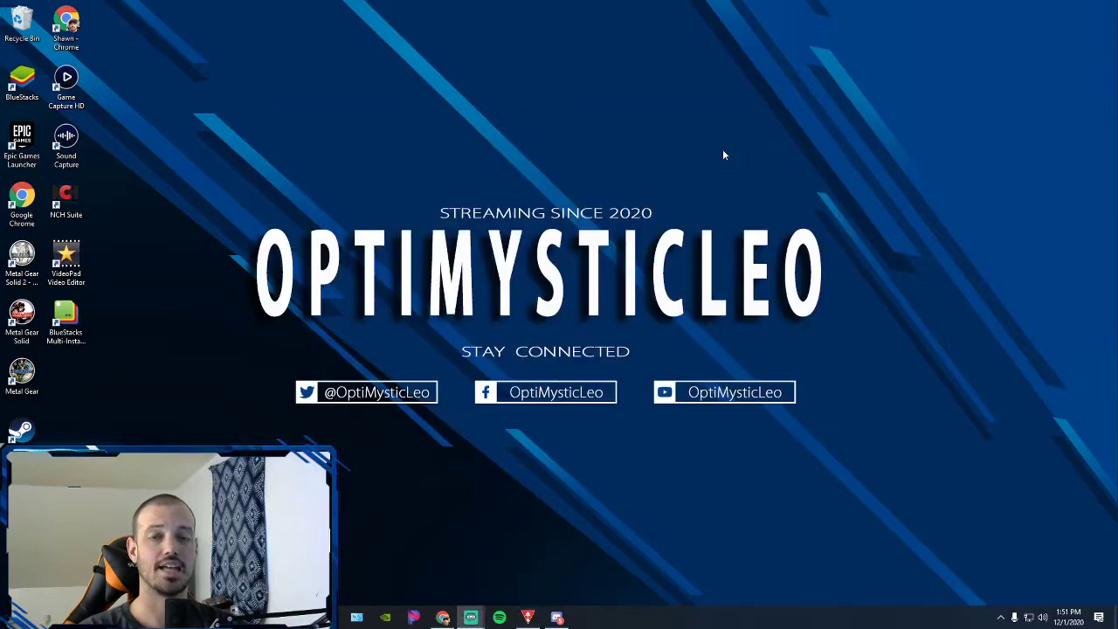
mouse_move(636, 178)
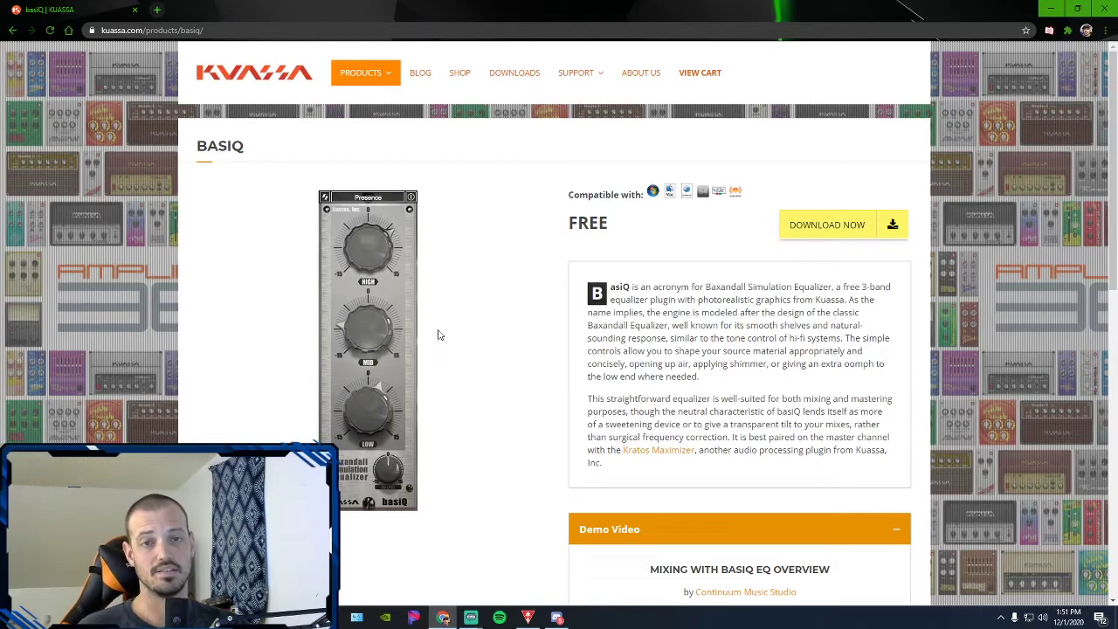
mouse_move(478, 332)
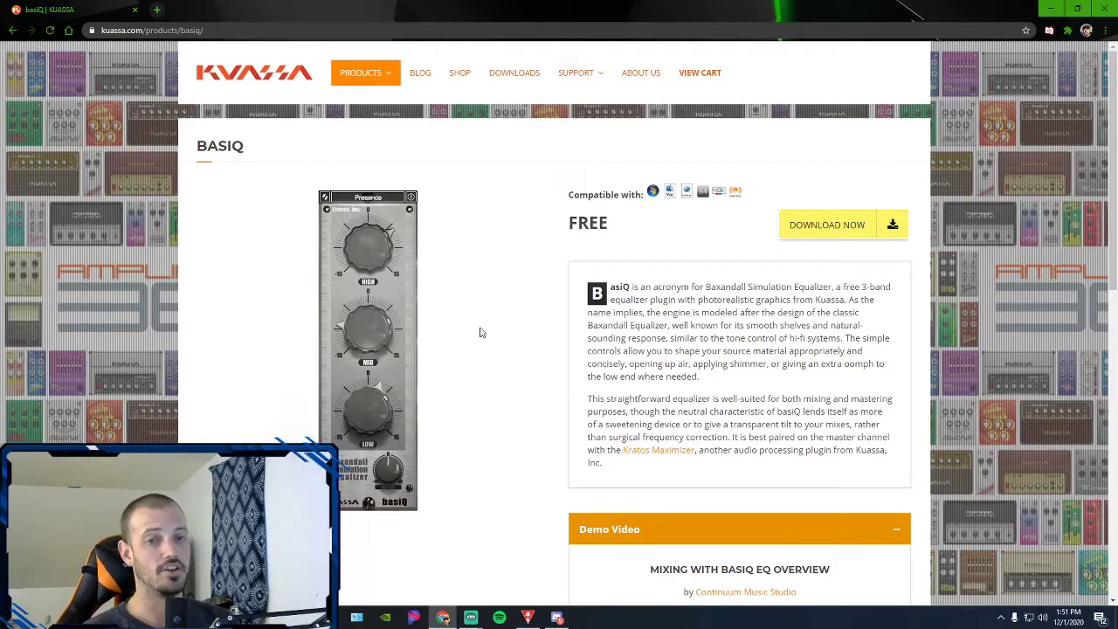
mouse_move(373, 257)
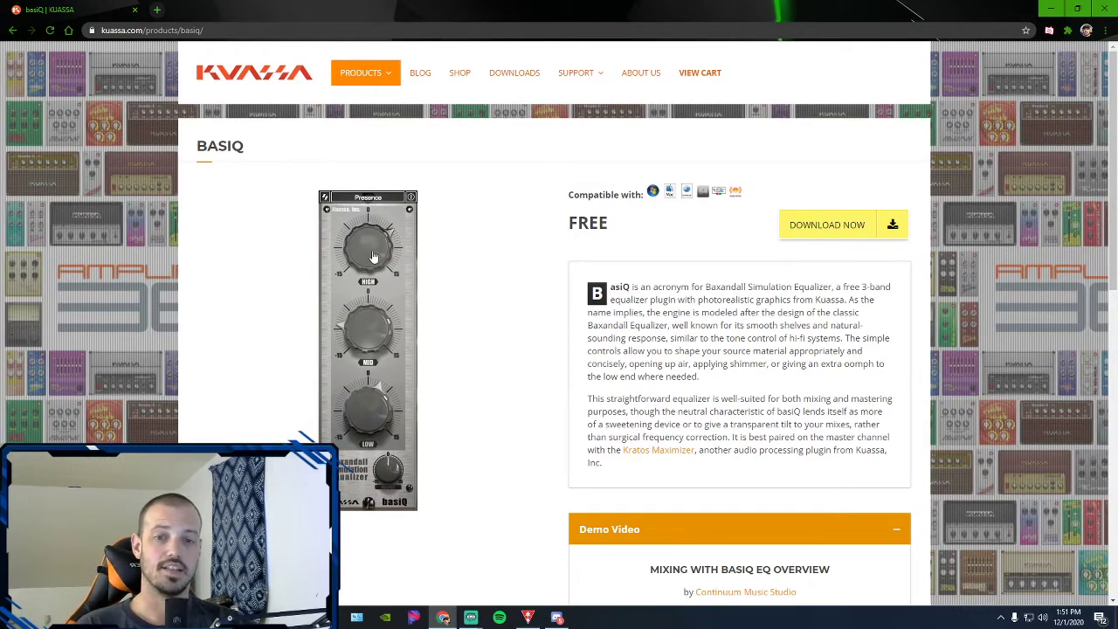
mouse_move(367, 342)
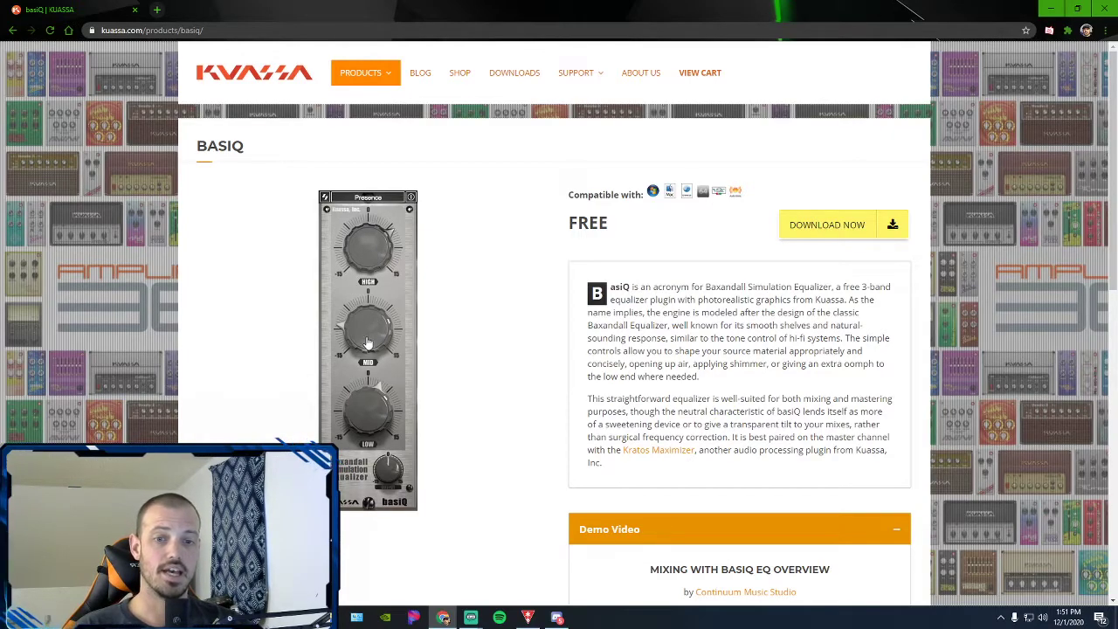
mouse_move(377, 417)
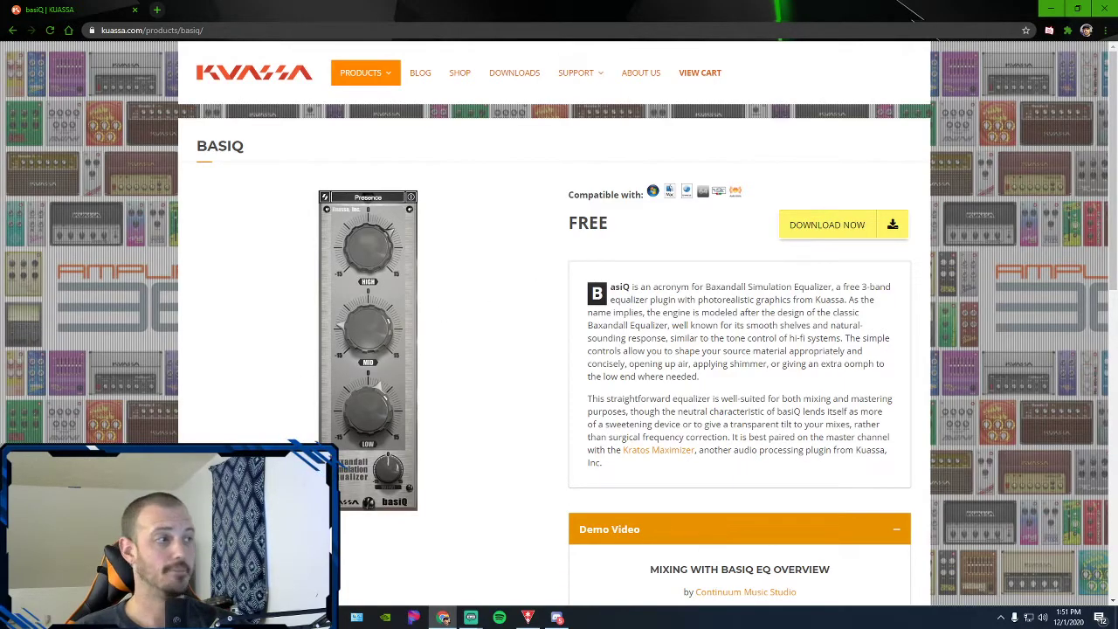
- Switch to Streamlabs OBS and maximize it to full screen
click(470, 618)
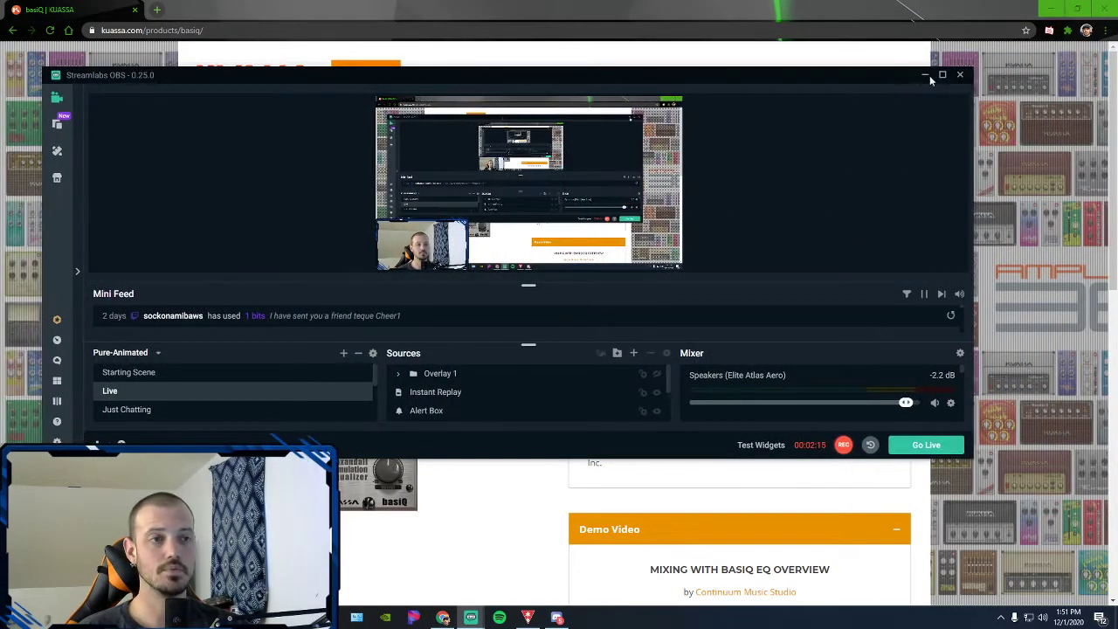
click(943, 75)
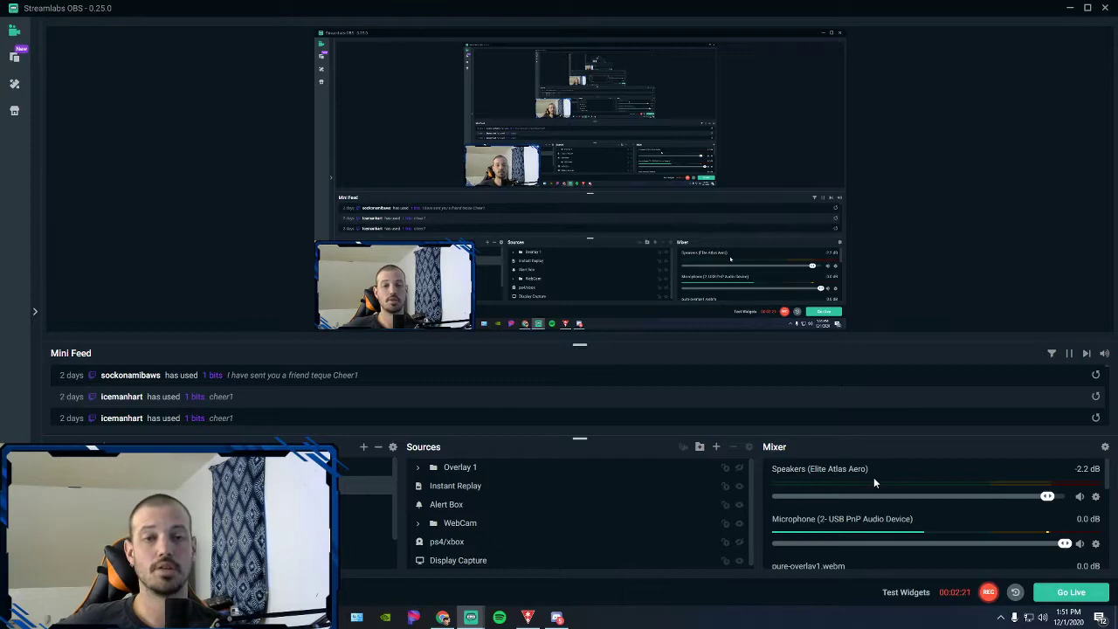
mouse_move(832, 496)
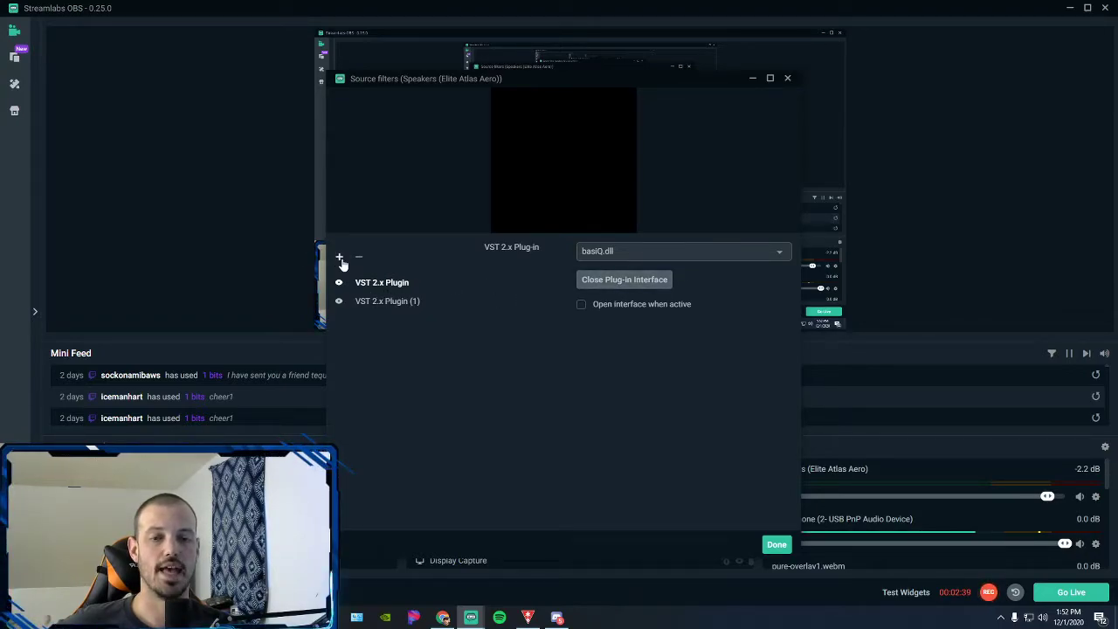
- Add a third VST 2.x Plug-in filter to the Elite Atlas Aero speakers source
click(339, 255)
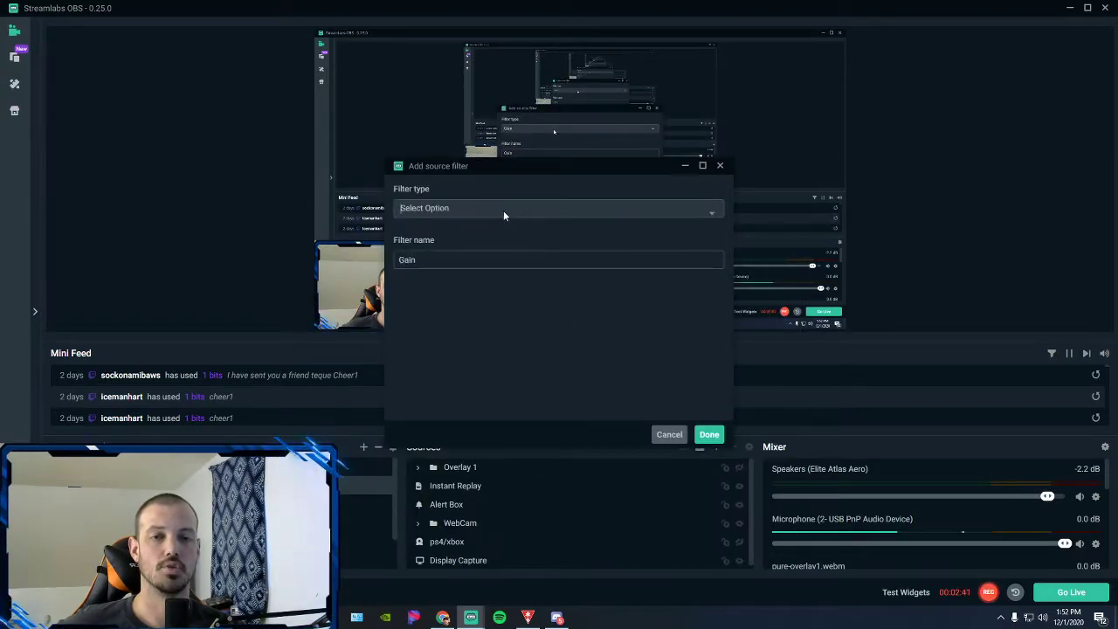
click(558, 208)
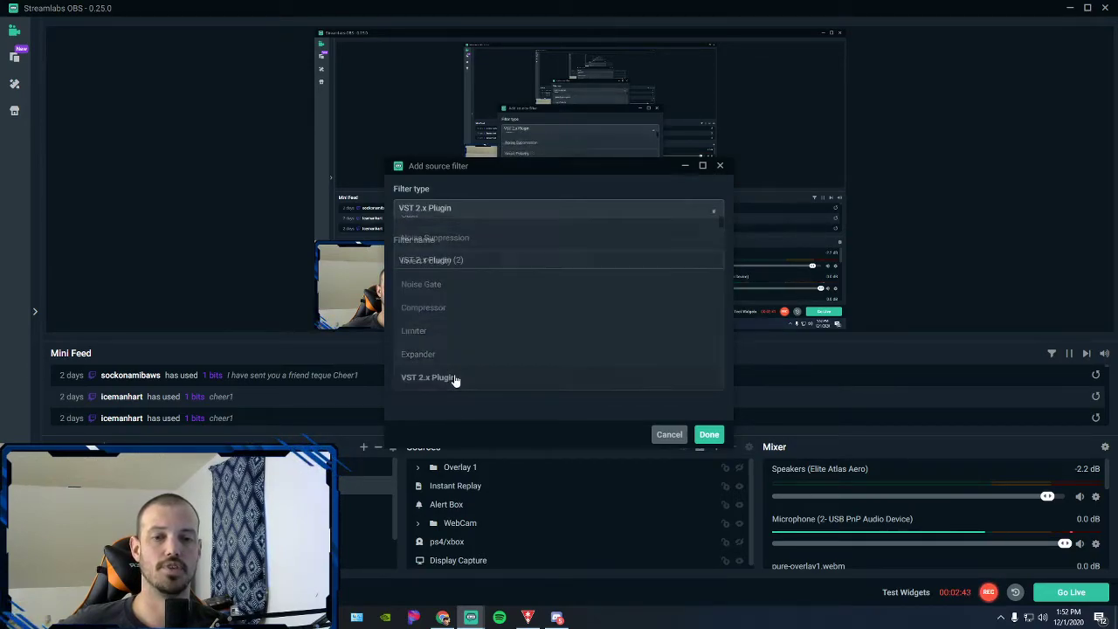
click(709, 433)
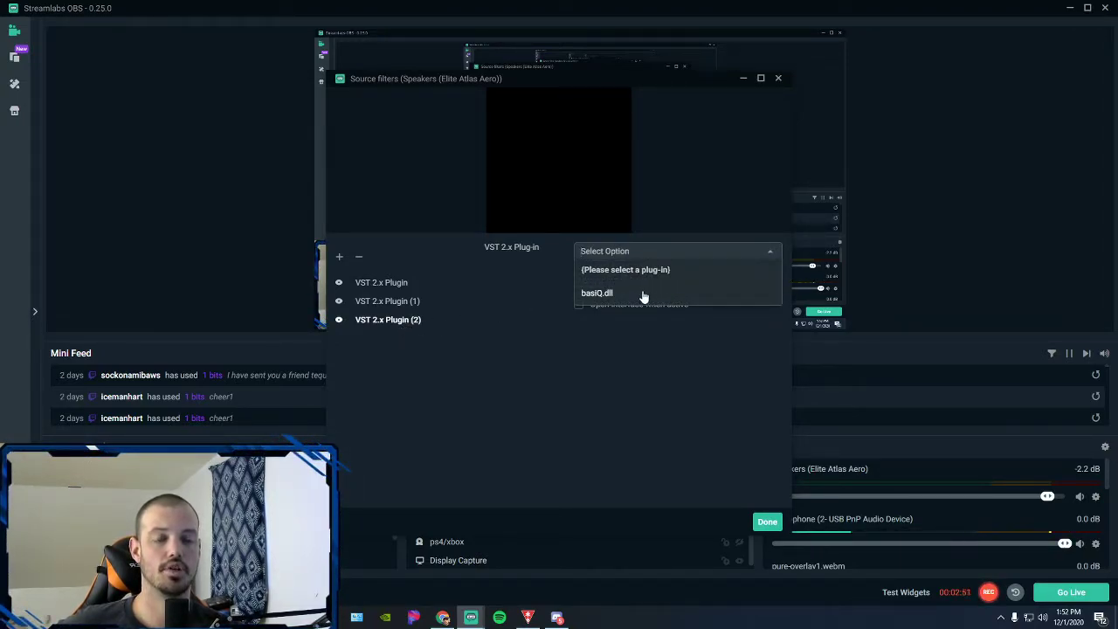
- Load basiQ.dll into the new filter, view its interface, then close it
click(597, 294)
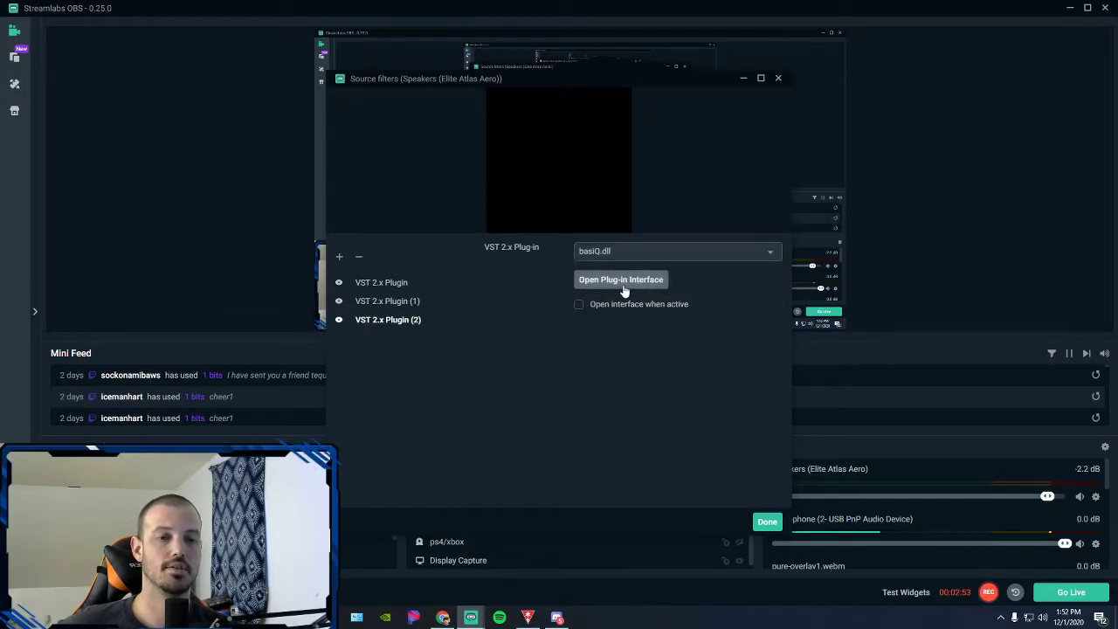
click(622, 280)
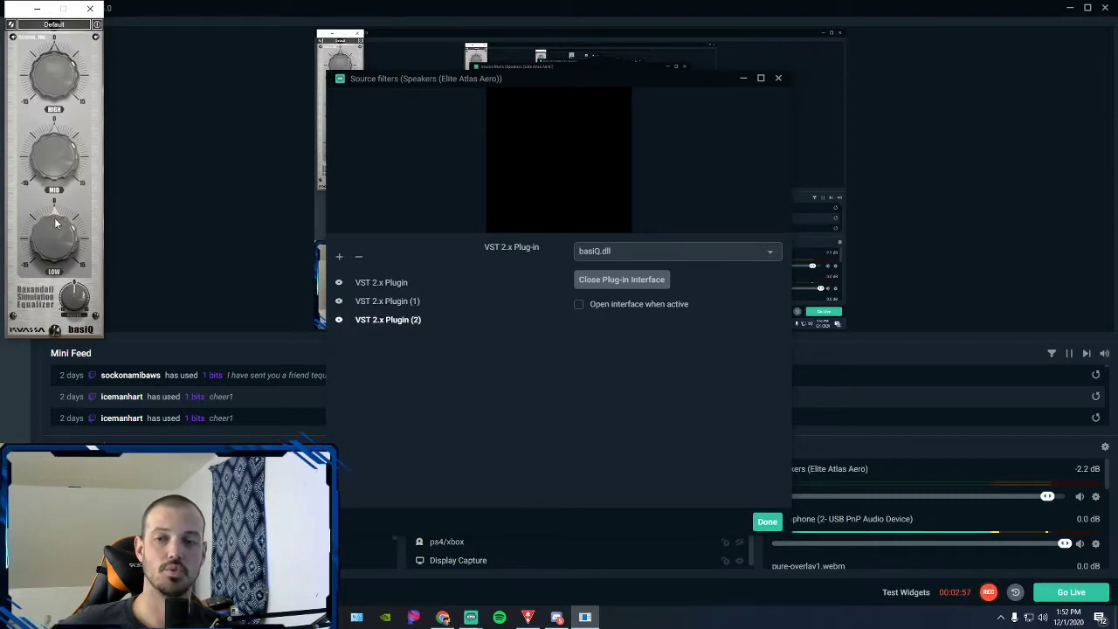
mouse_move(37, 271)
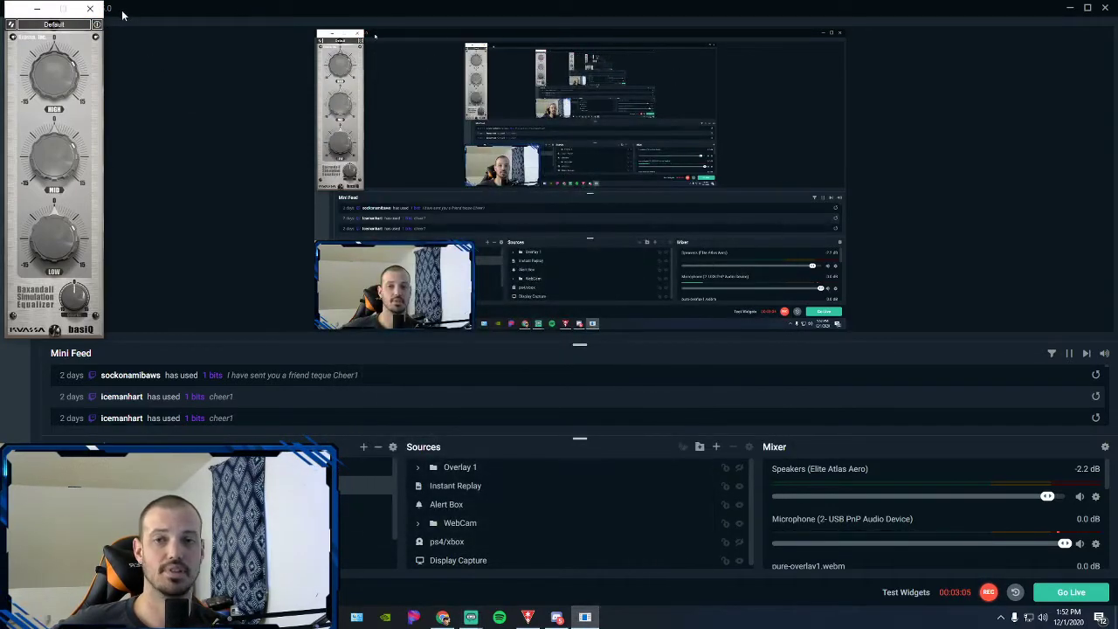
click(89, 9)
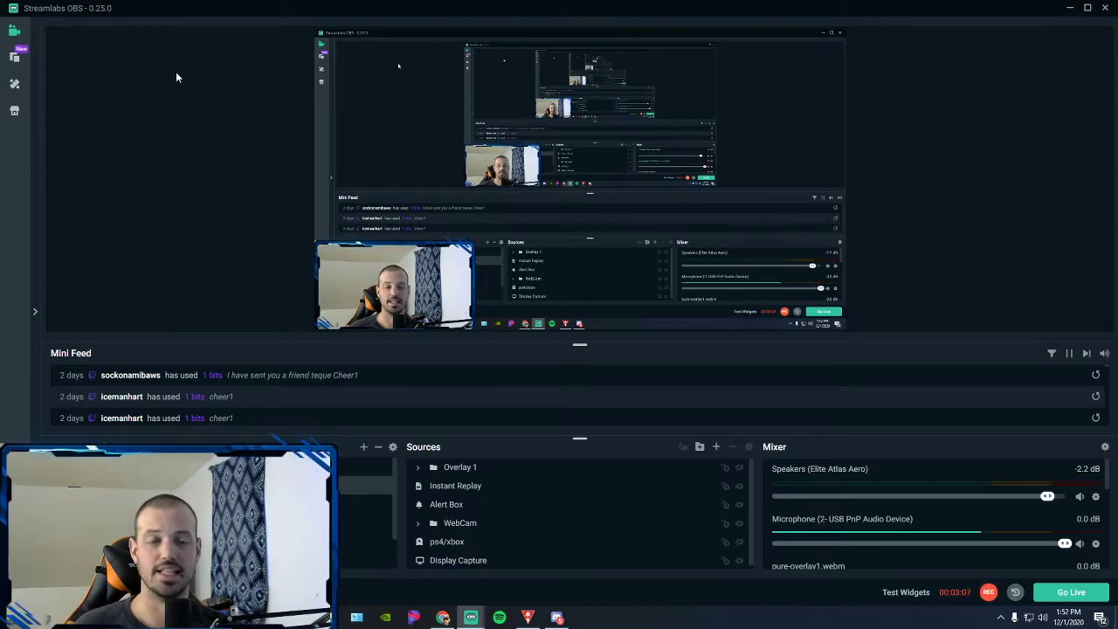